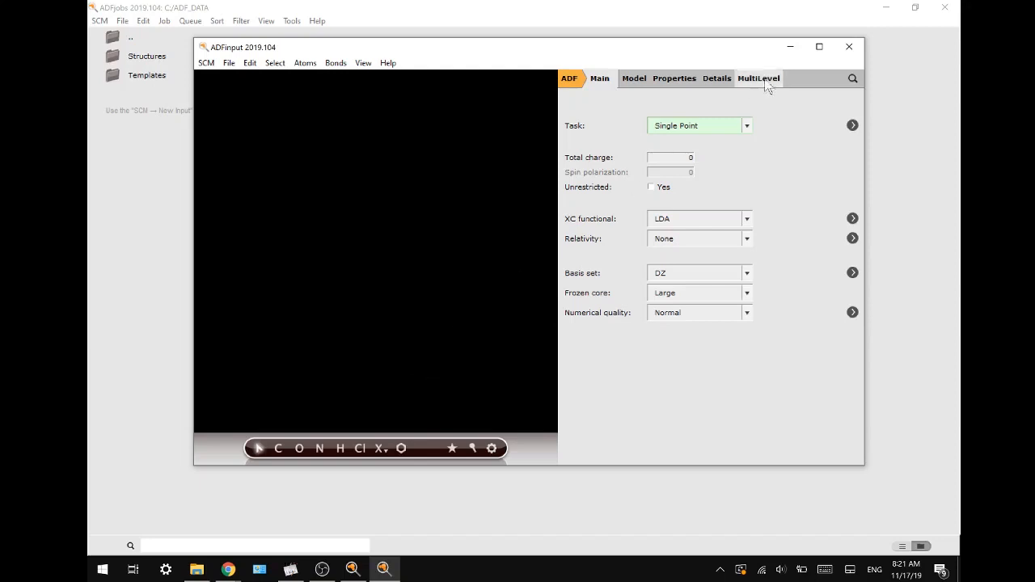
- Search for 'benzene' and import the C6H6 benzene molecule
left_click(852, 78)
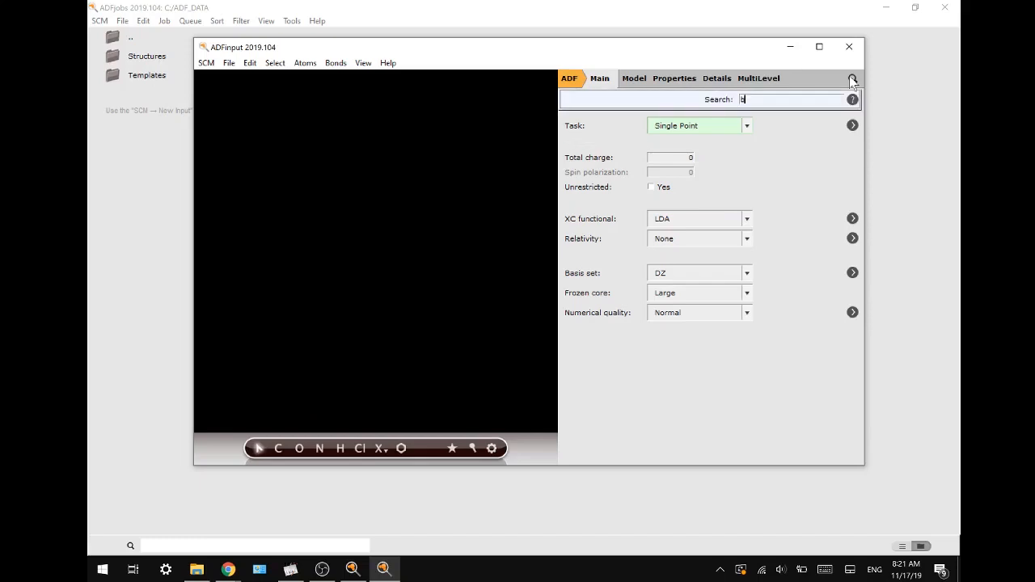
type("enze")
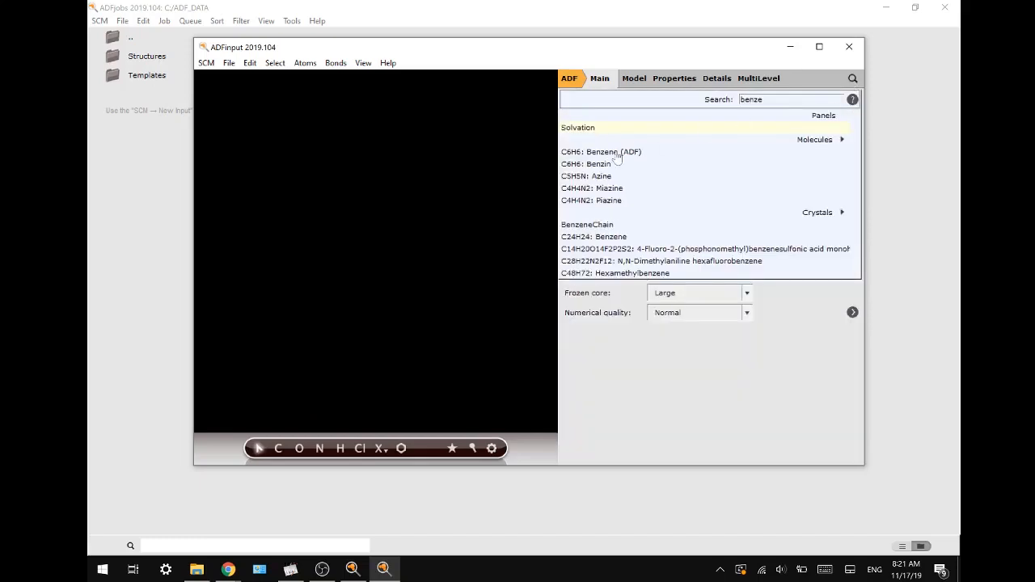
left_click(601, 152)
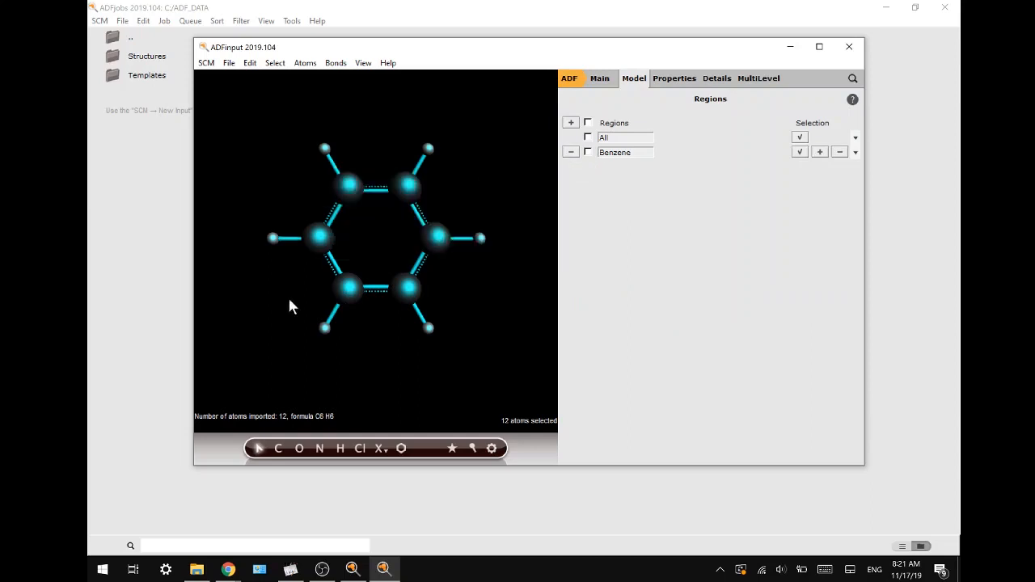
mouse_move(325, 286)
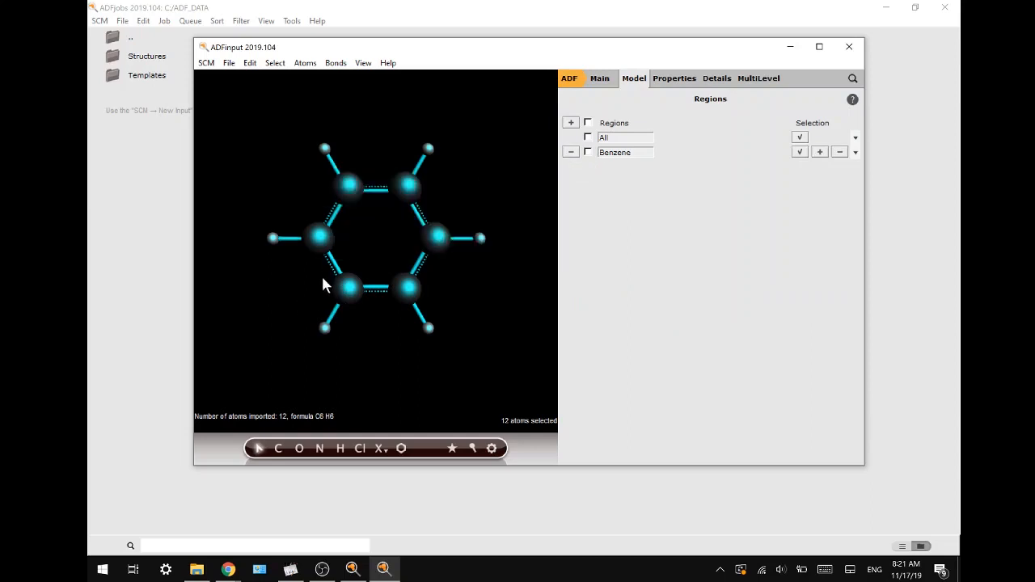
- Switch the engine to DFTB and choose the Dresden parameter directory
left_click(569, 78)
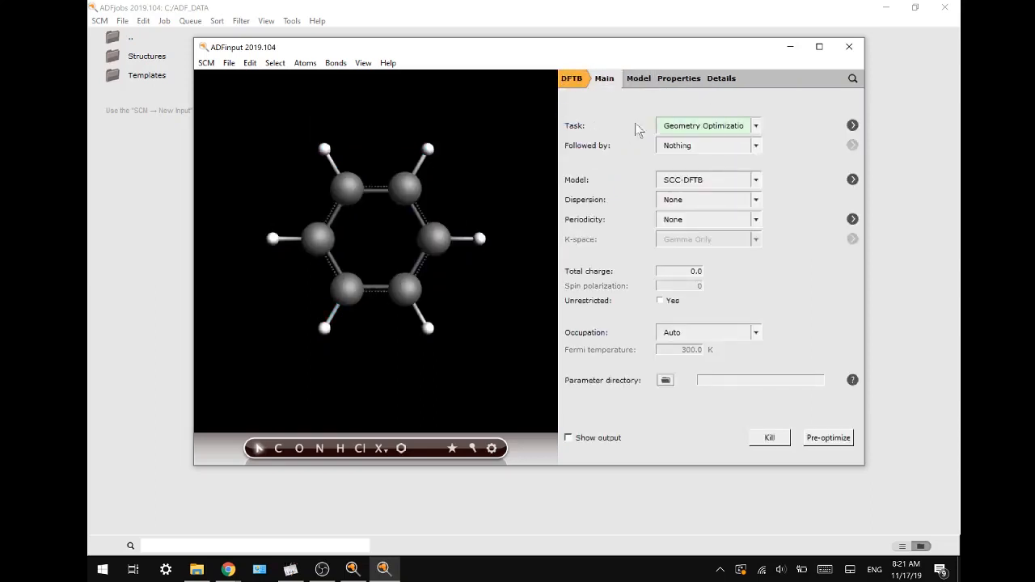
mouse_move(656, 372)
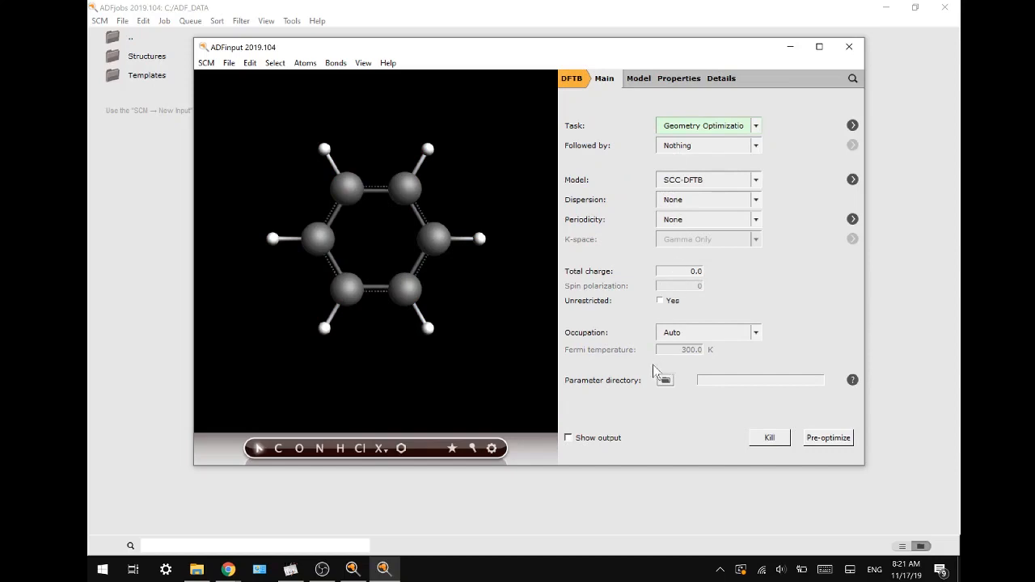
mouse_move(665, 383)
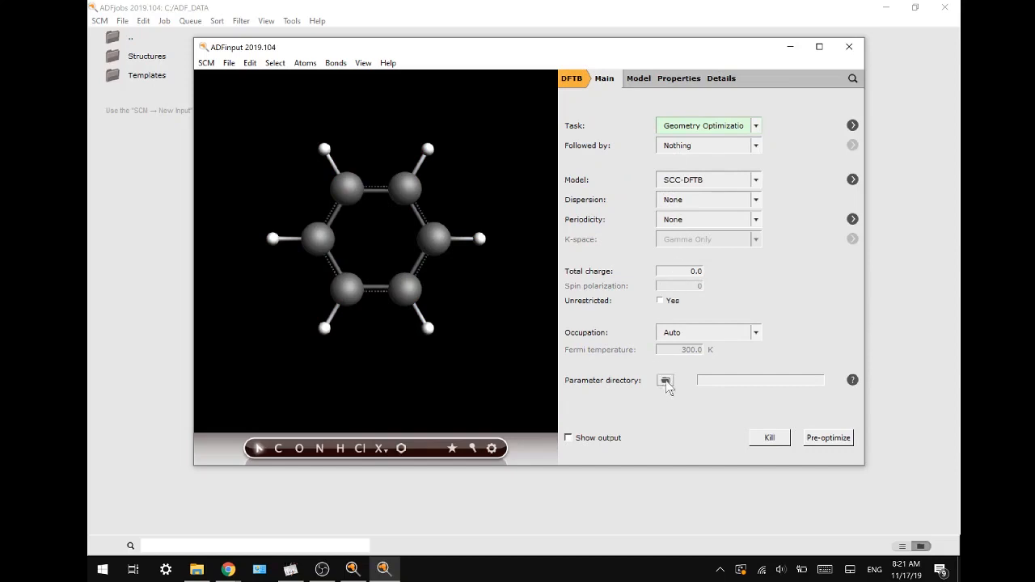
left_click(666, 380)
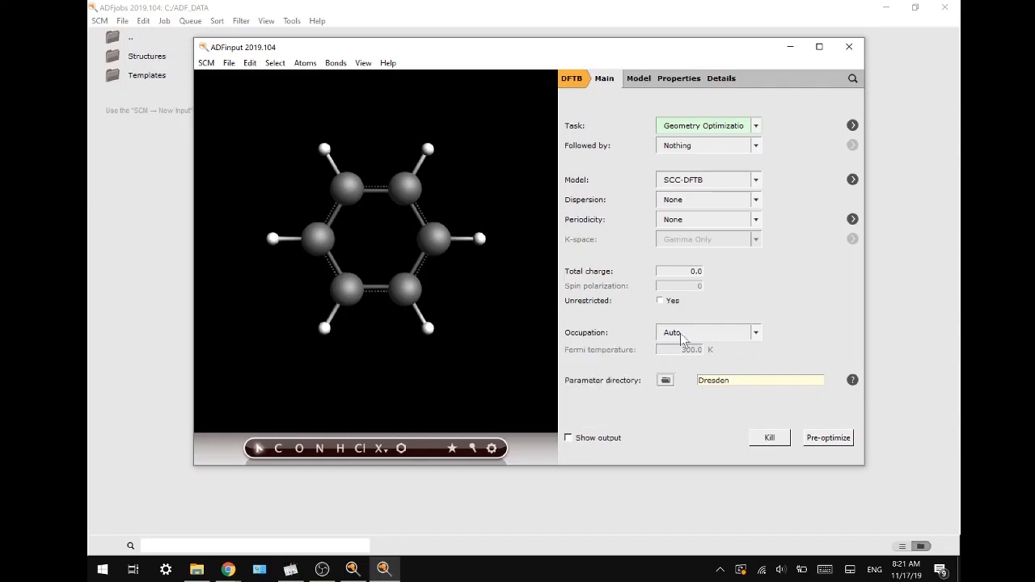
mouse_move(647, 421)
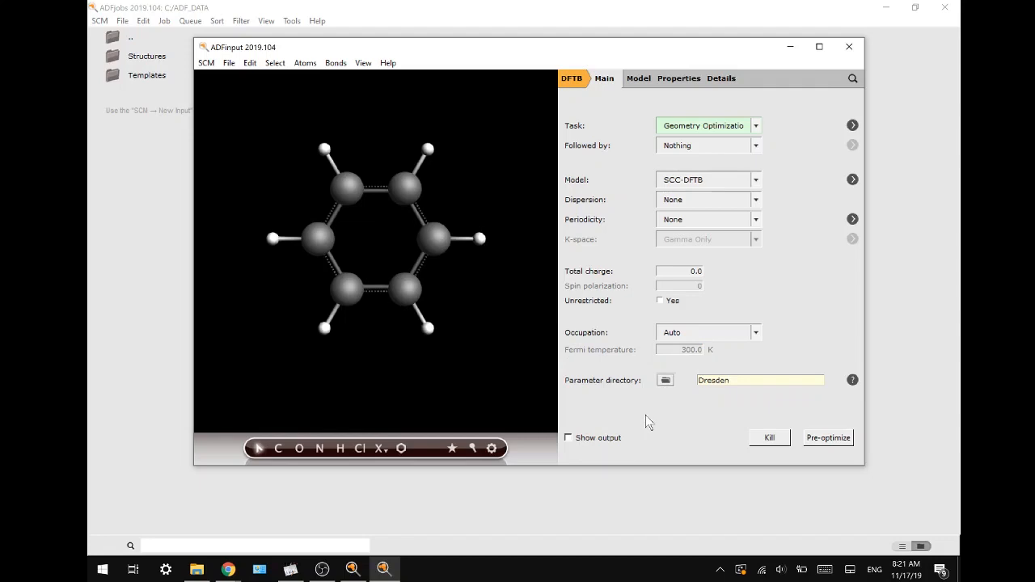
mouse_move(650, 426)
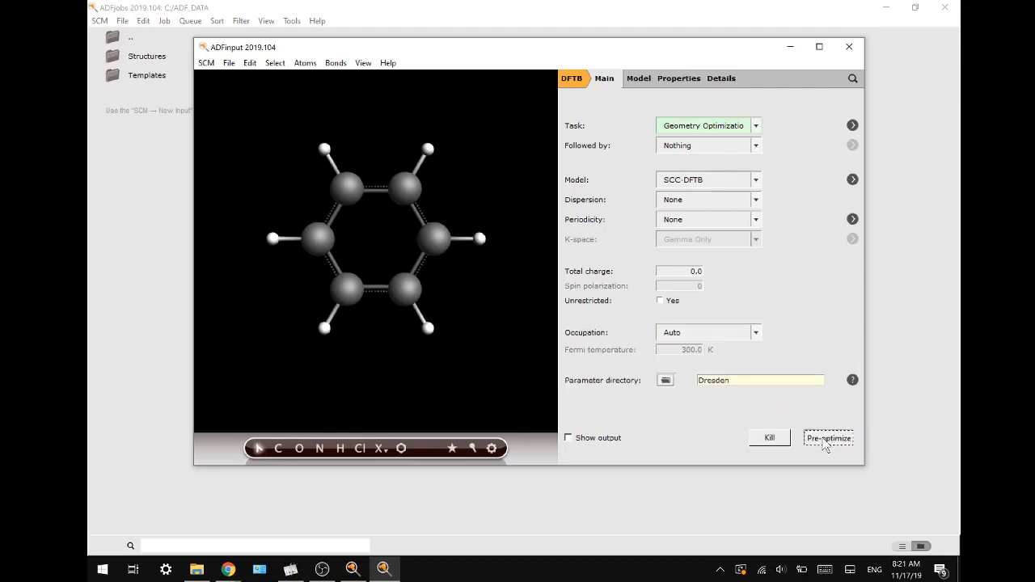
- Pre-optimize benzene with DFTB and show net (dftb) atomic charges on each atom
left_click(828, 437)
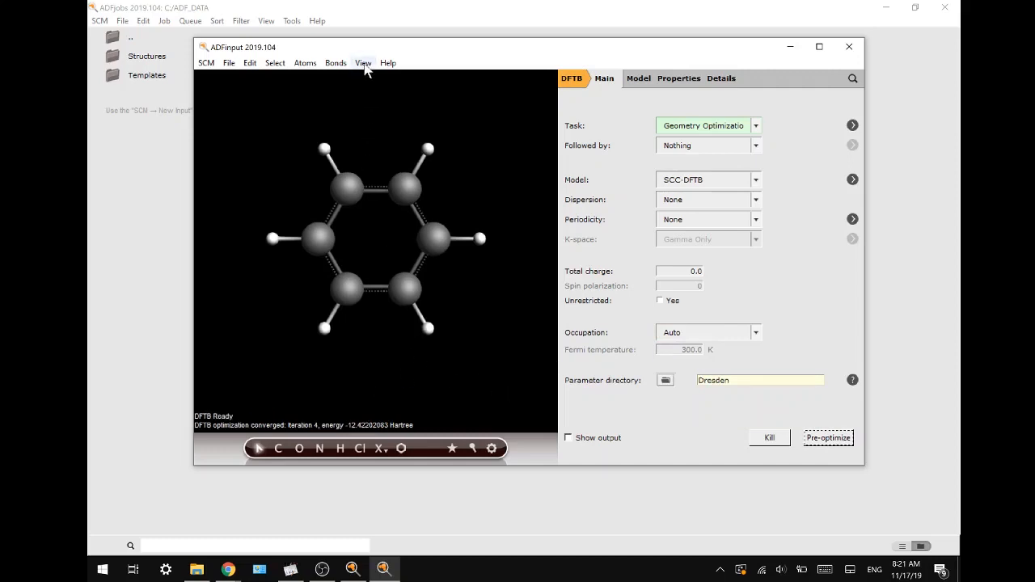
left_click(363, 64)
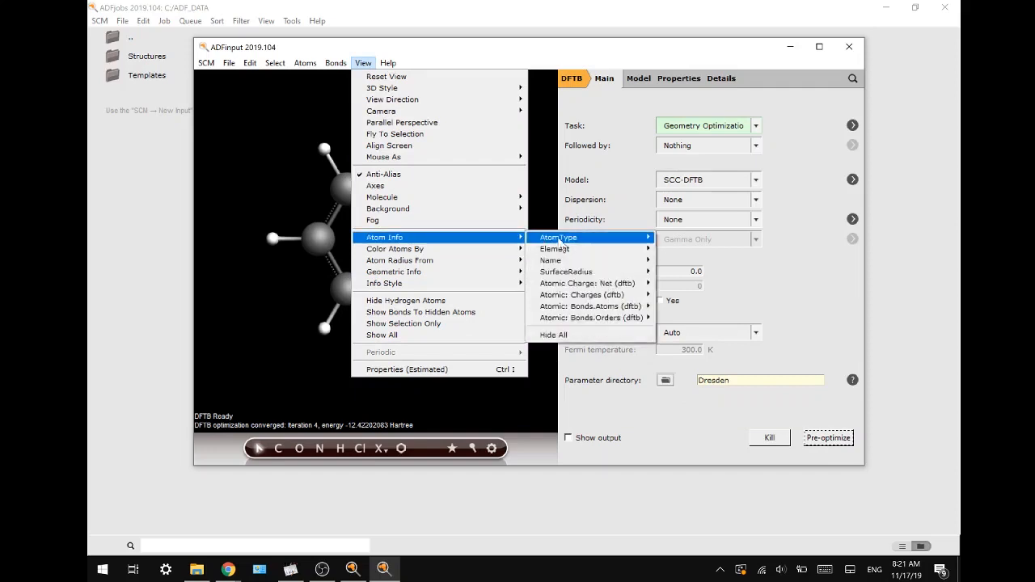
mouse_move(586, 283)
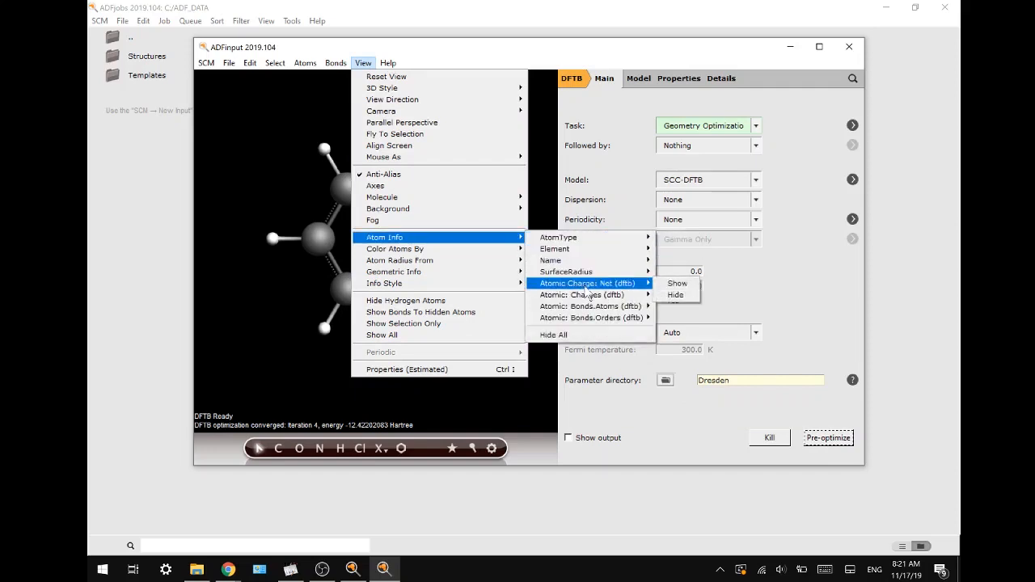
left_click(677, 284)
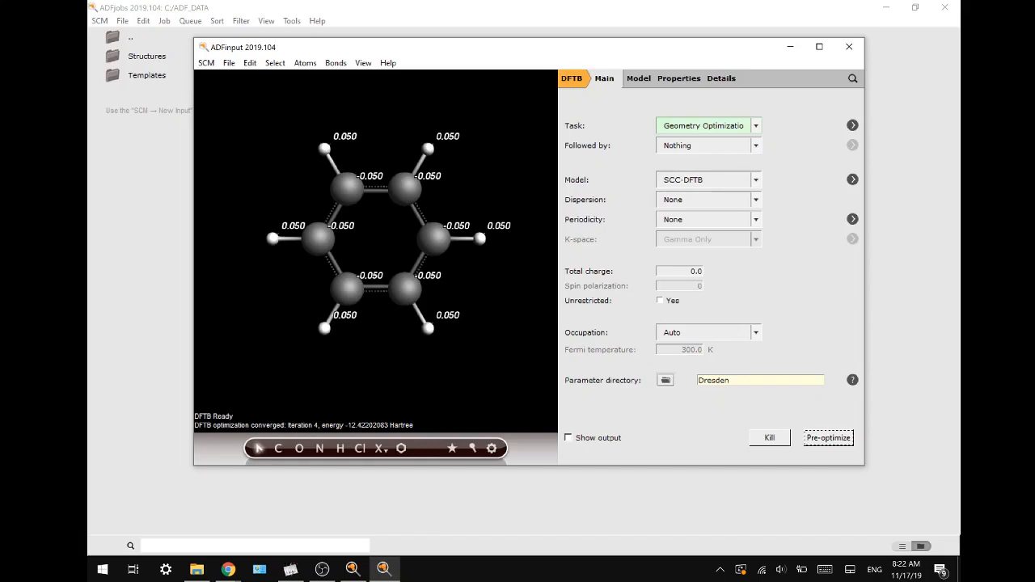
left_click(755, 179)
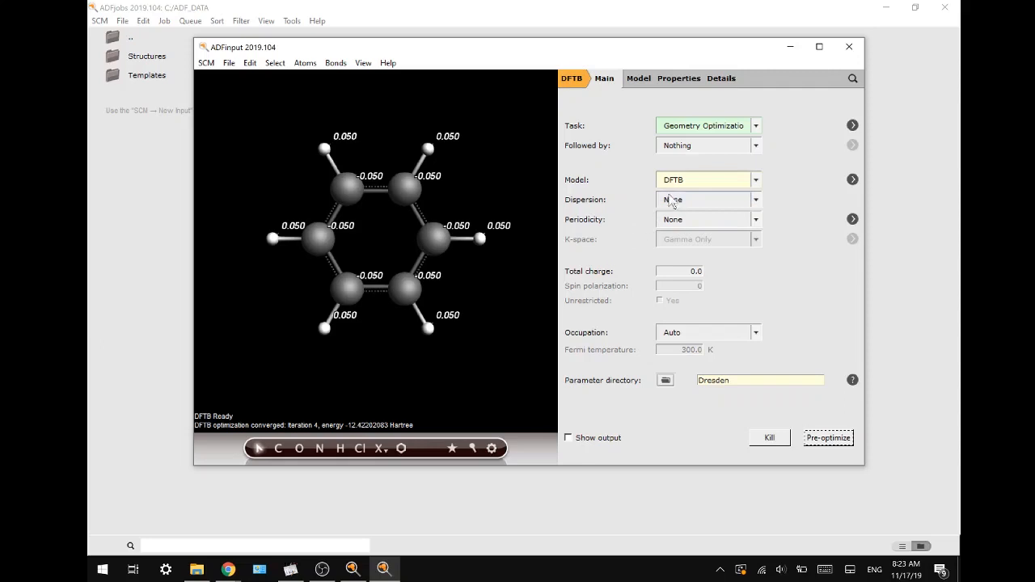
left_click(707, 180)
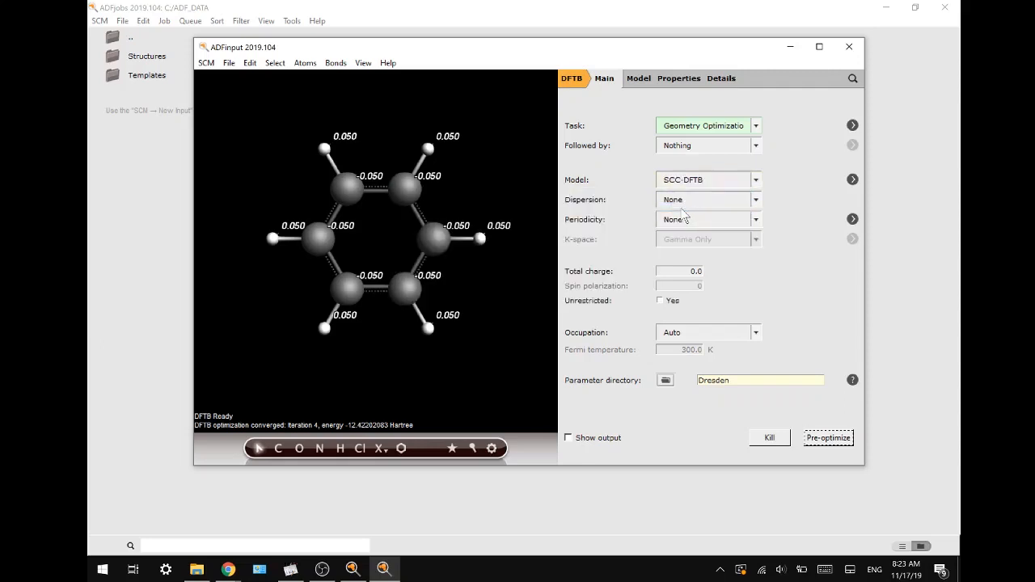
mouse_move(732, 453)
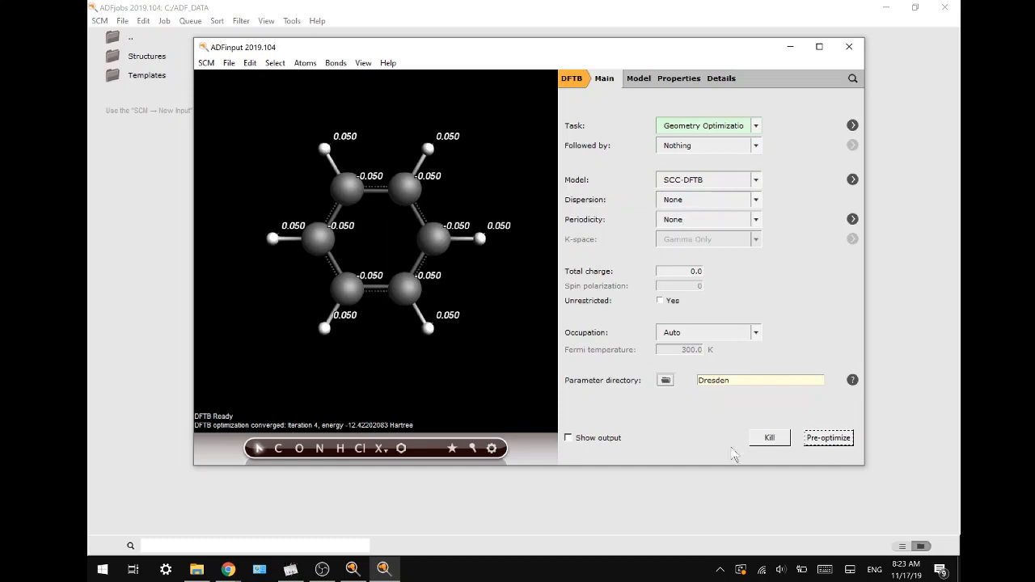
mouse_move(408, 299)
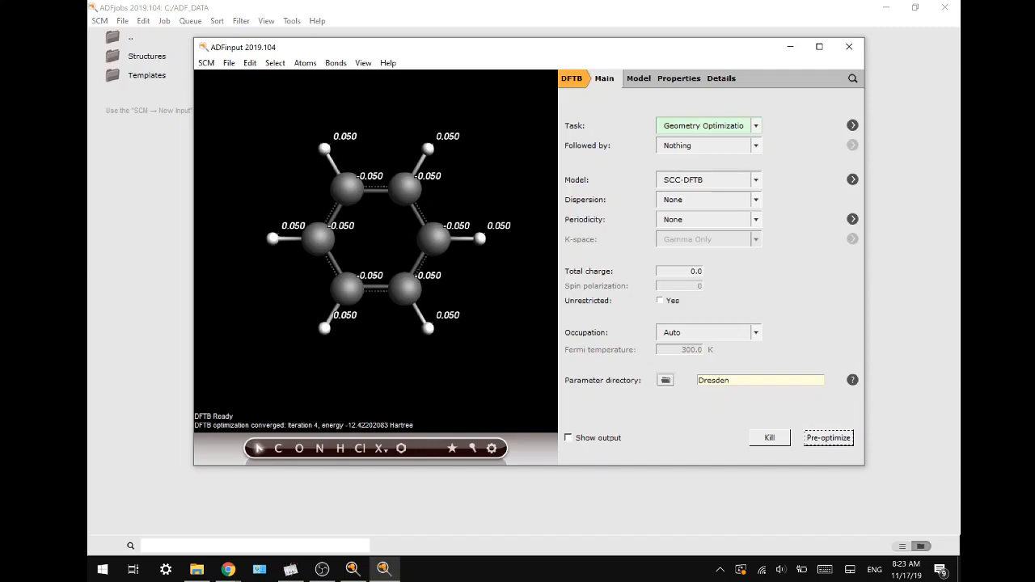
- Set the optimization to be followed by a Frequencies calculation
left_click(754, 125)
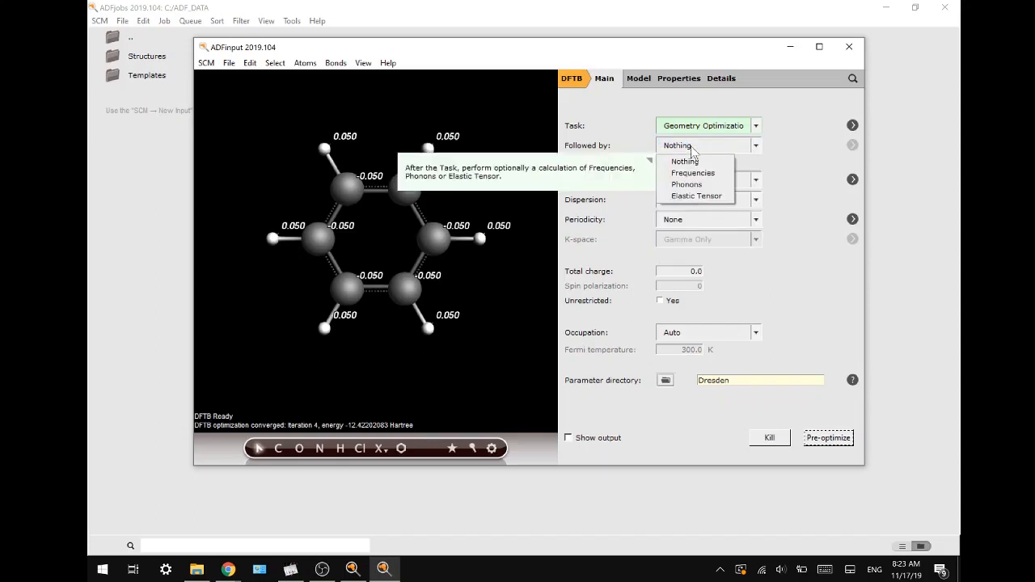
left_click(692, 172)
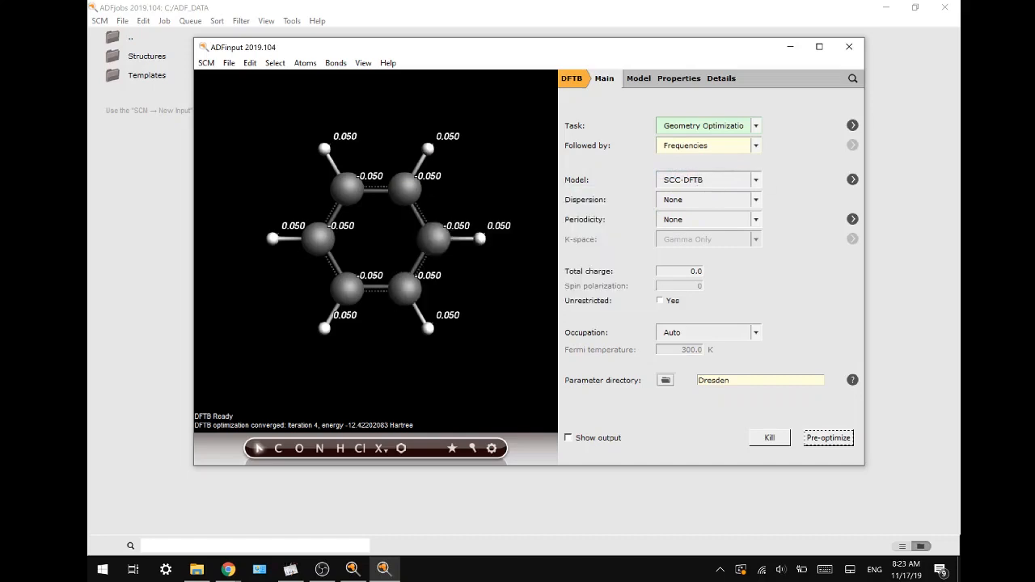
mouse_move(521, 314)
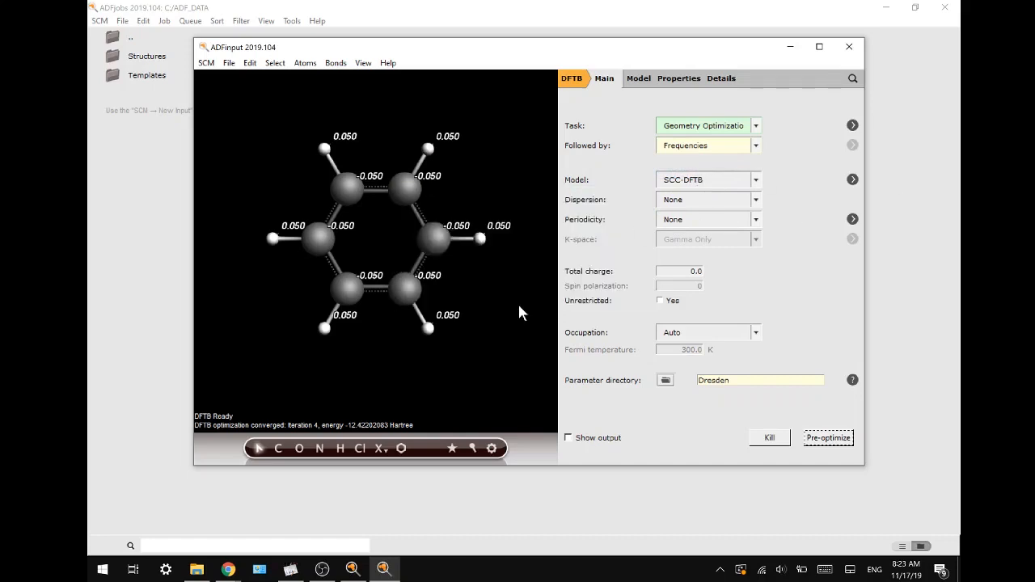
left_click(229, 62)
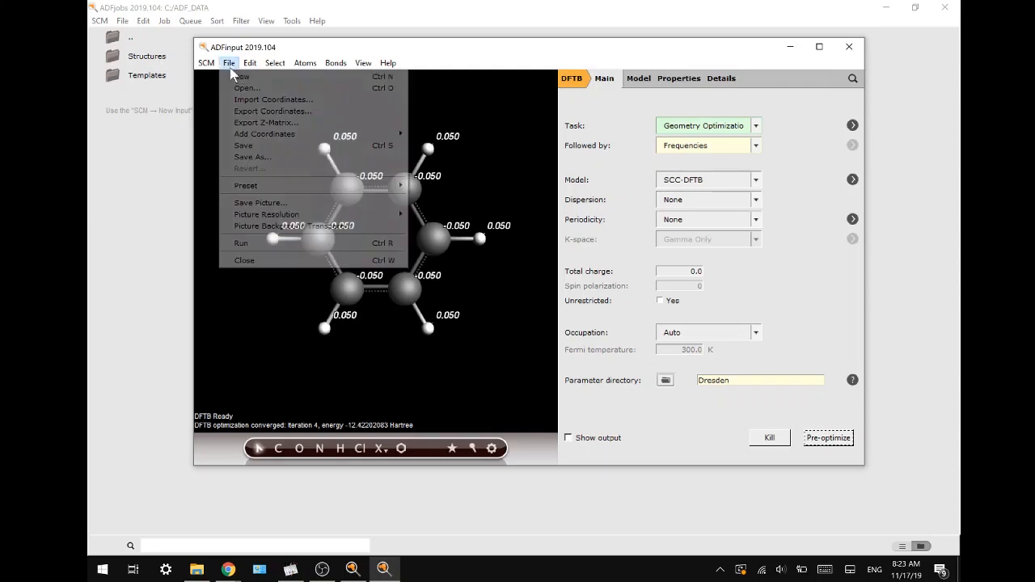
- Save the calculation as 'DFTBfrequencies' and run it
left_click(267, 249)
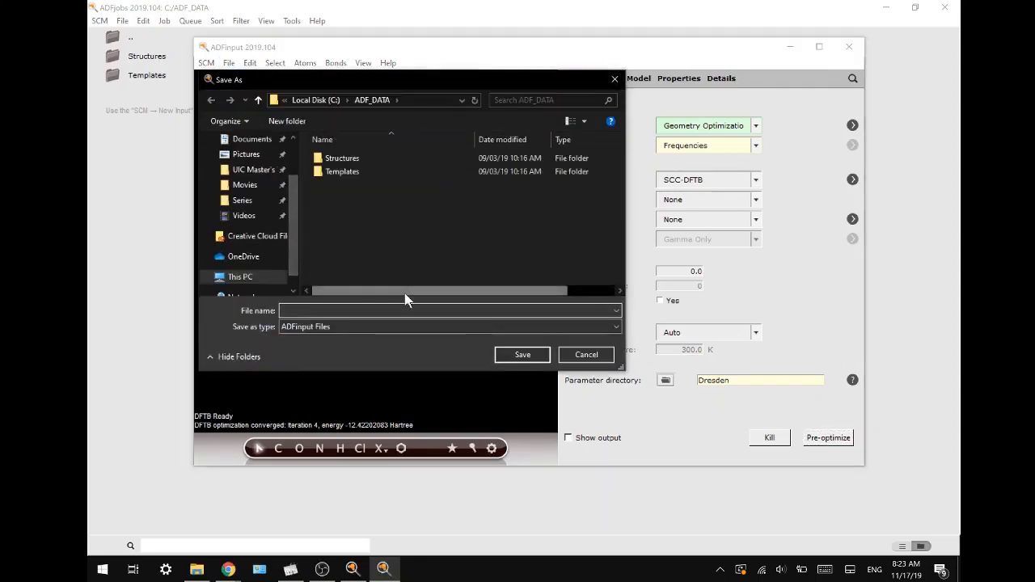
type("DFTB")
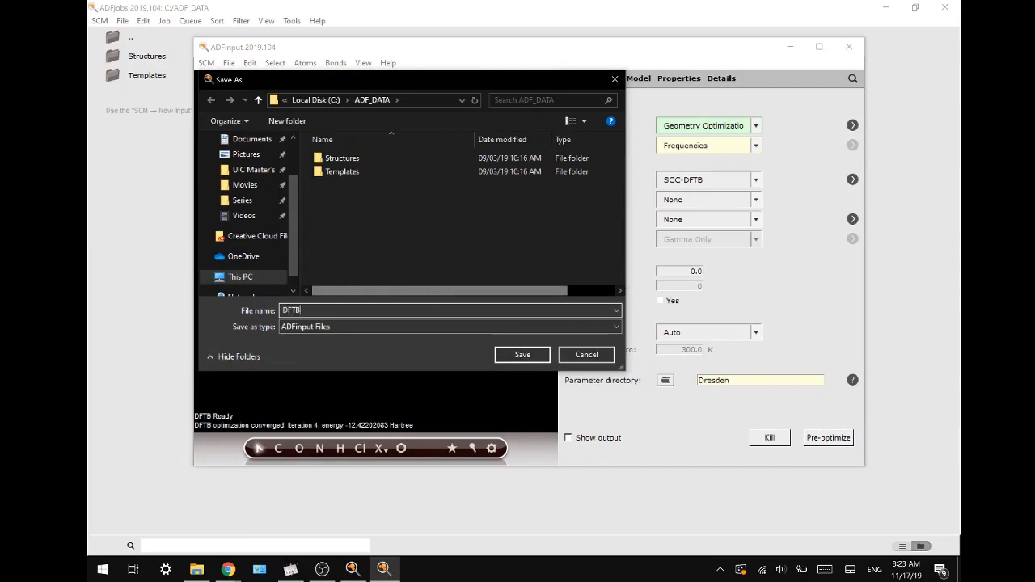
type("frequencies")
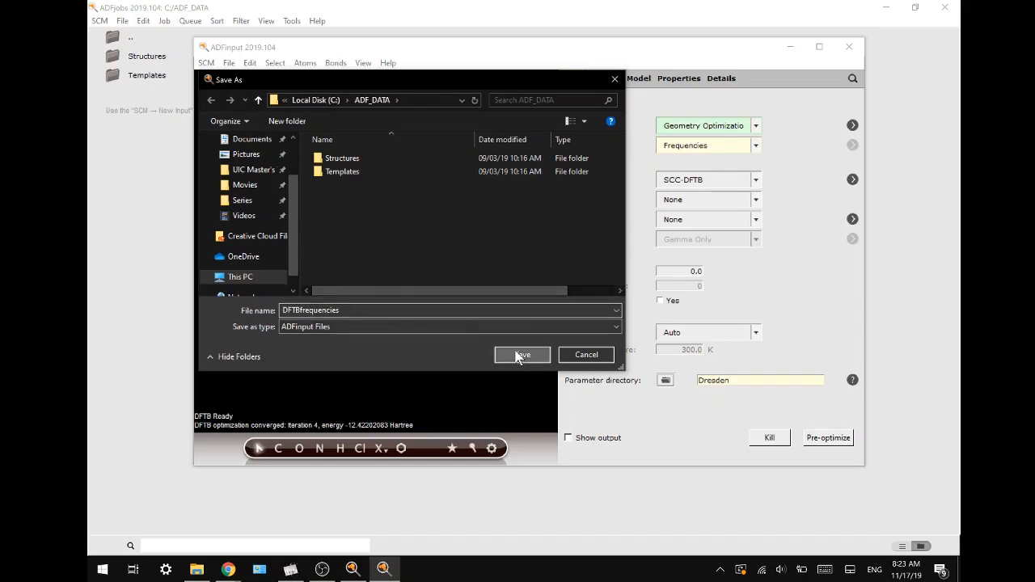
left_click(522, 355)
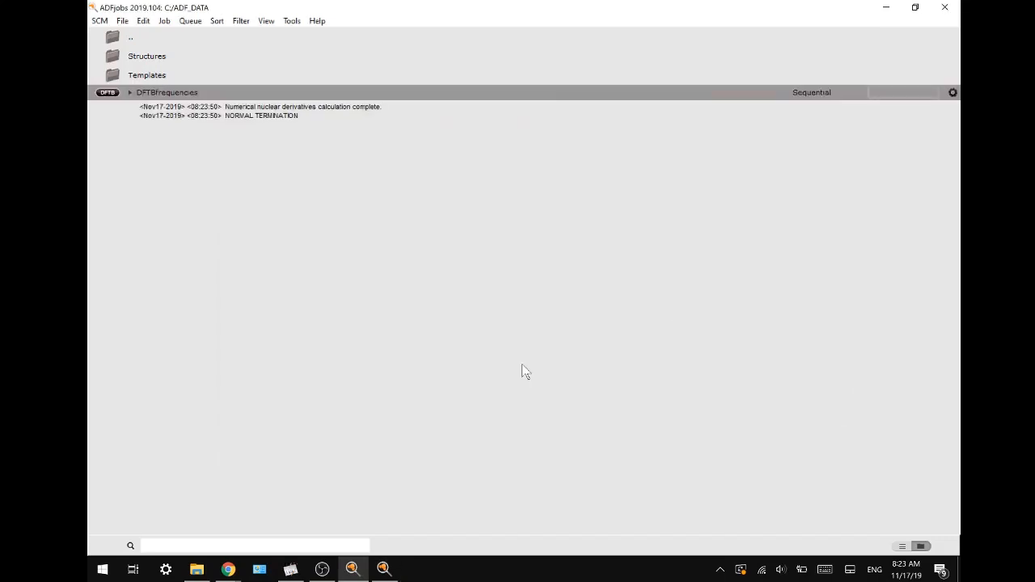
- Reopen the DFTBfrequencies job and launch Spectra from the SCM menu
double_click(166, 91)
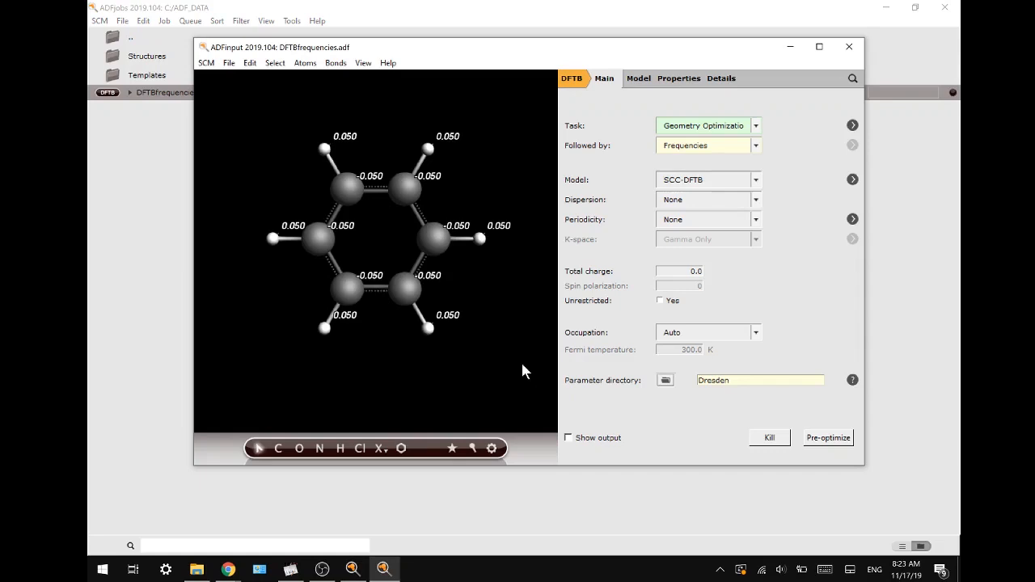
left_click(207, 62)
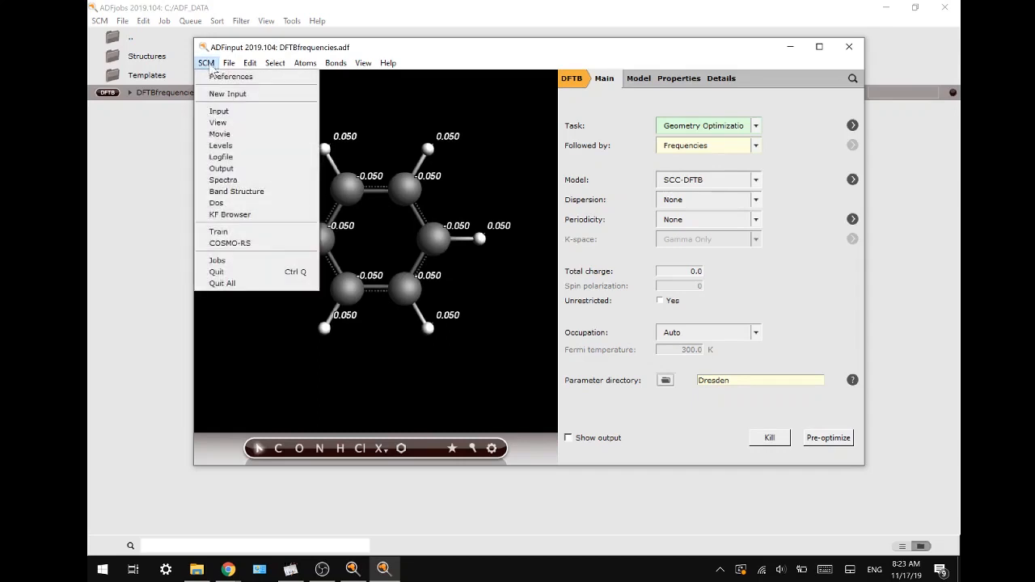
left_click(258, 194)
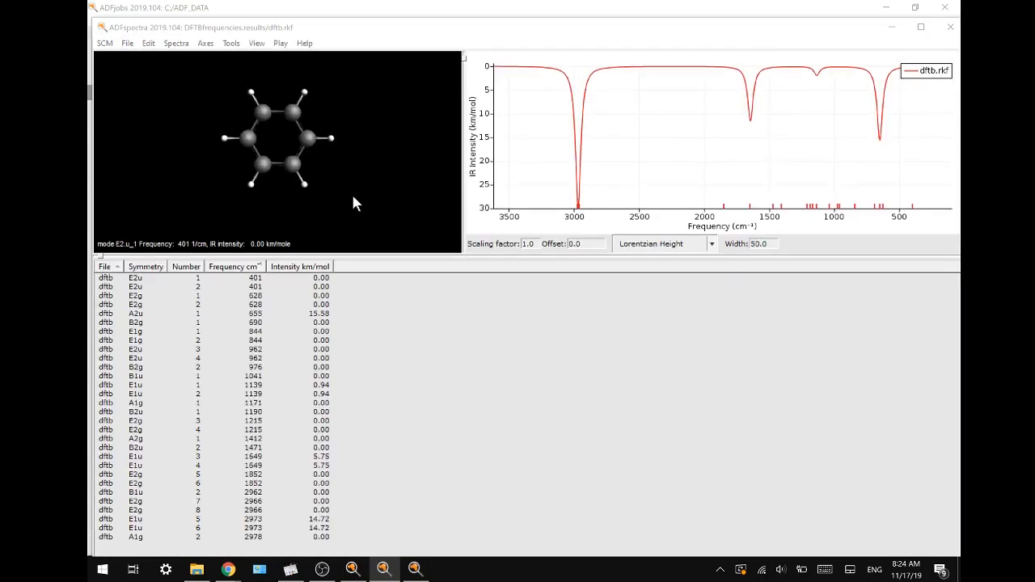
mouse_move(581, 160)
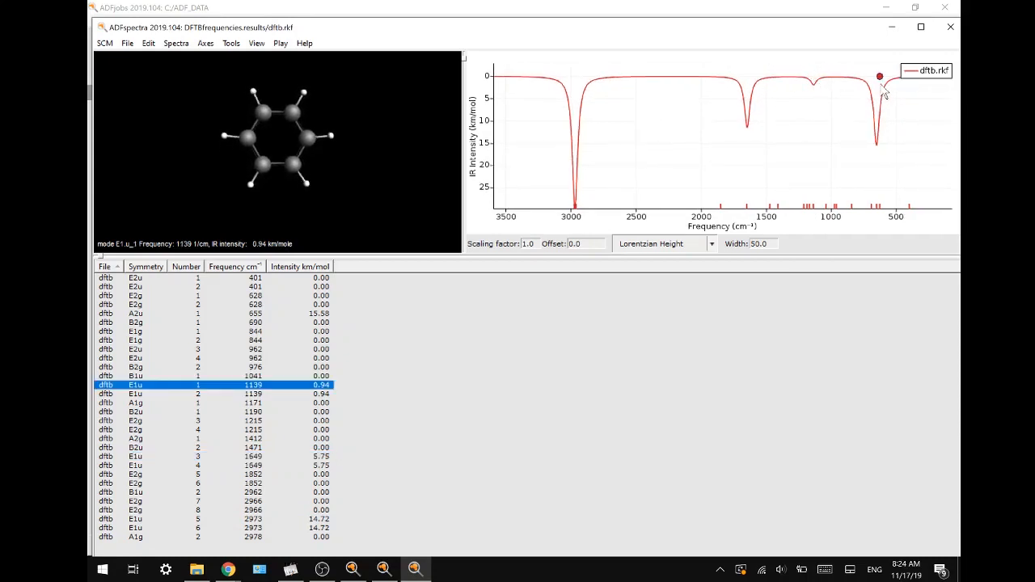
- Select the E2g mode at 628 cm⁻¹ to animate it
left_click(253, 296)
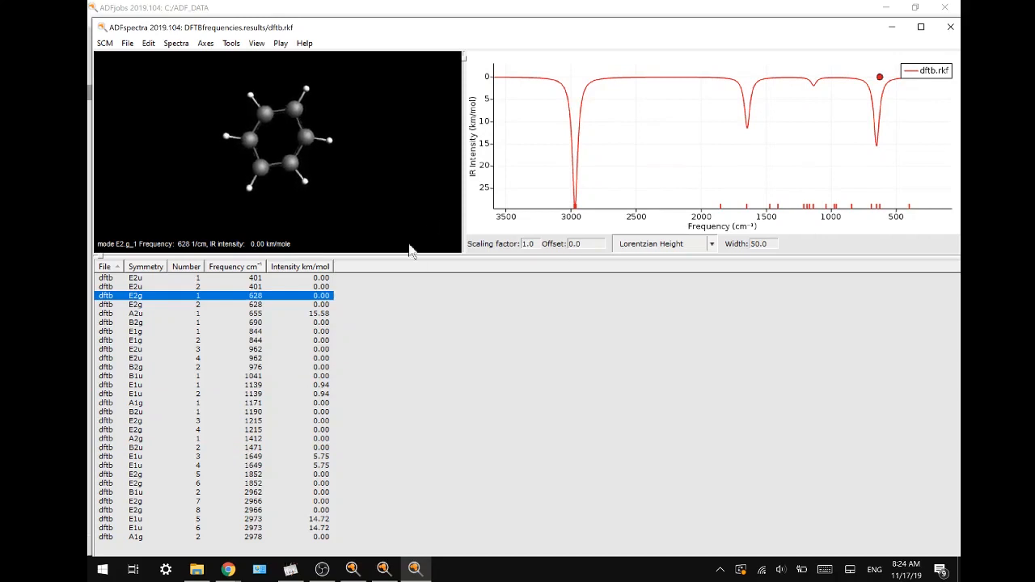